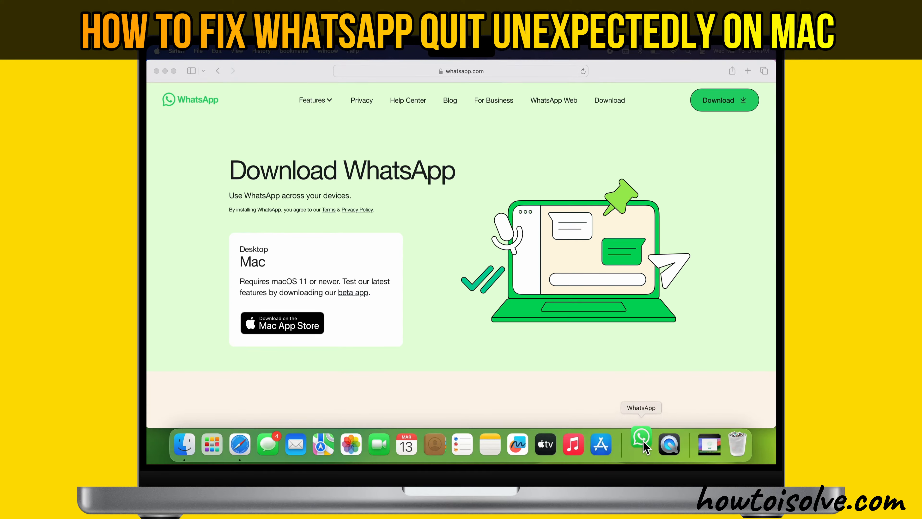
- Force quit the unresponsive WhatsApp app via the Force Quit Applications window
{"action": "left_click", "coordinate": [641, 443]}
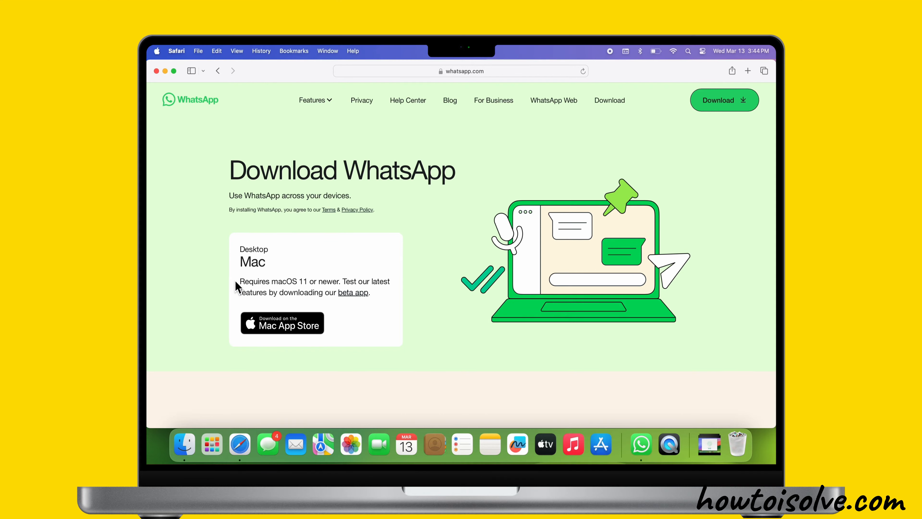
{"action": "left_click_drag", "start_coordinate": [238, 281], "coordinate": [351, 281]}
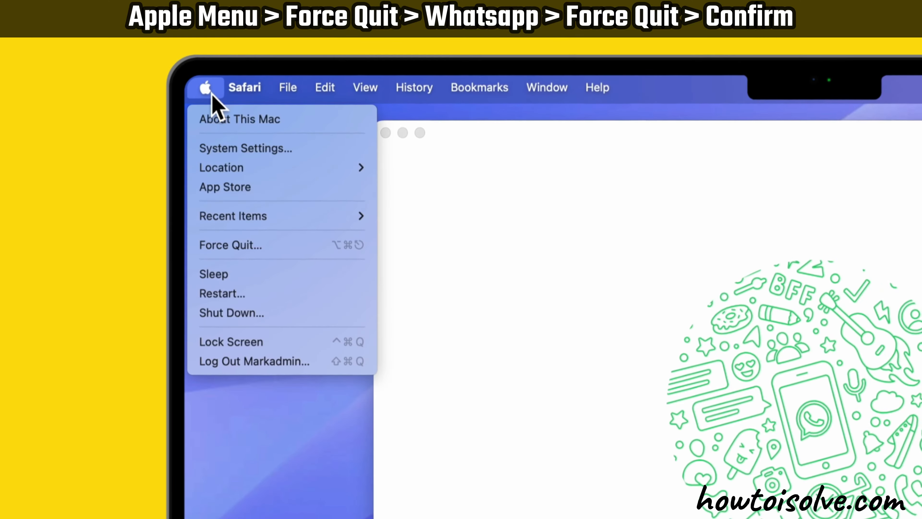
{"action": "left_click", "coordinate": [230, 245]}
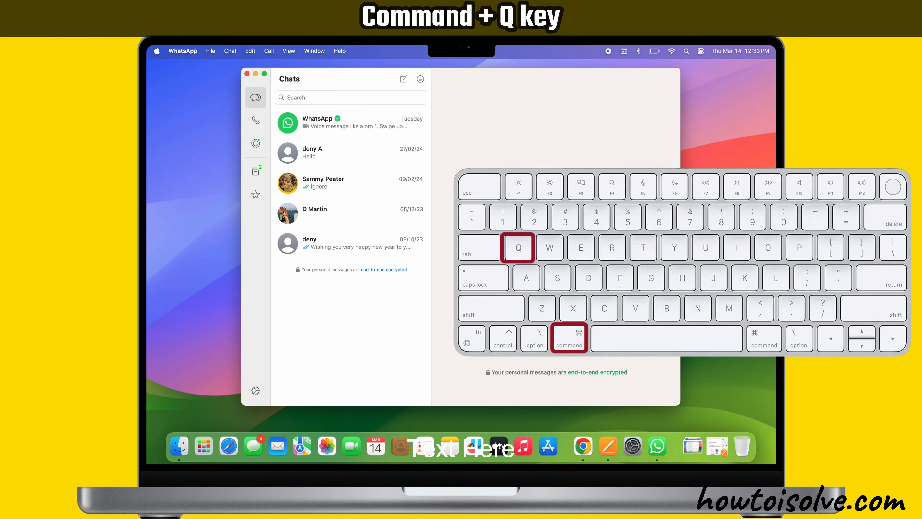
{"action": "key", "text": "cmd+q"}
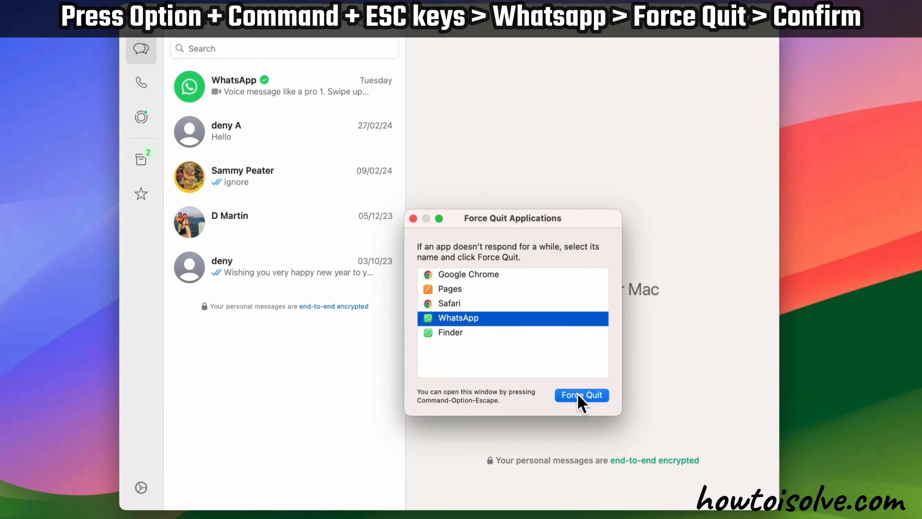
{"action": "left_click", "coordinate": [582, 395]}
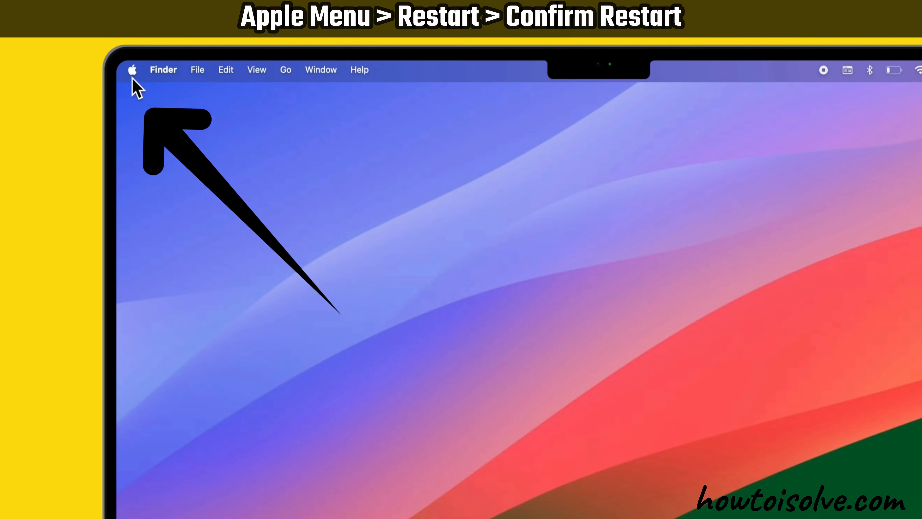
- Restart the Mac from the Apple menu and confirm the restart prompt
{"action": "left_click", "coordinate": [132, 69]}
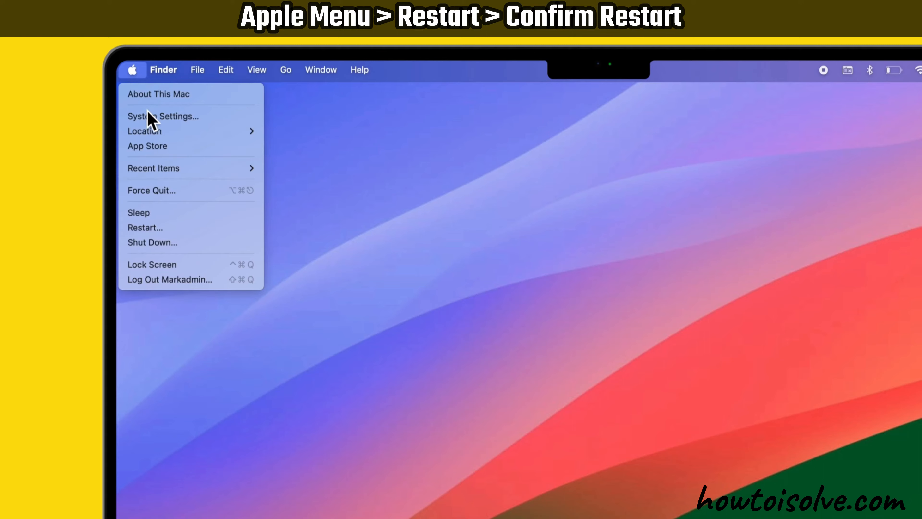
{"action": "mouse_move", "coordinate": [165, 228]}
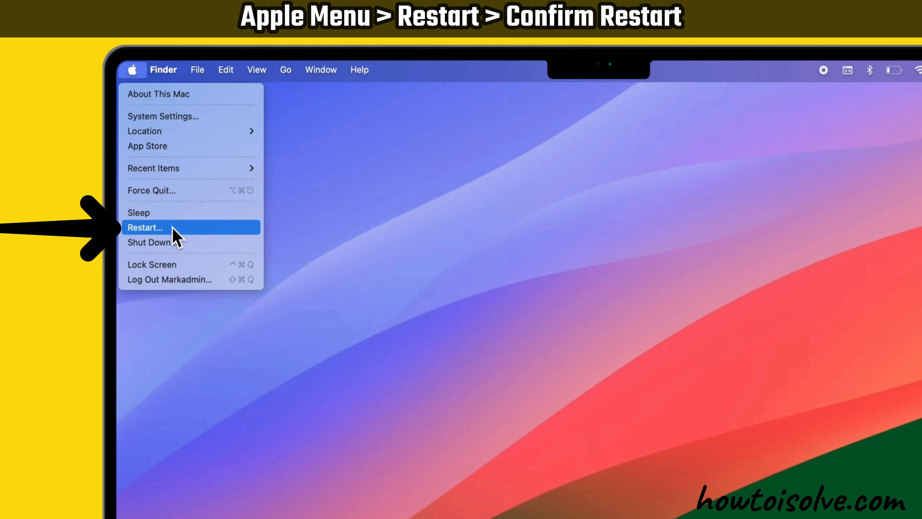
{"action": "left_click", "coordinate": [144, 227]}
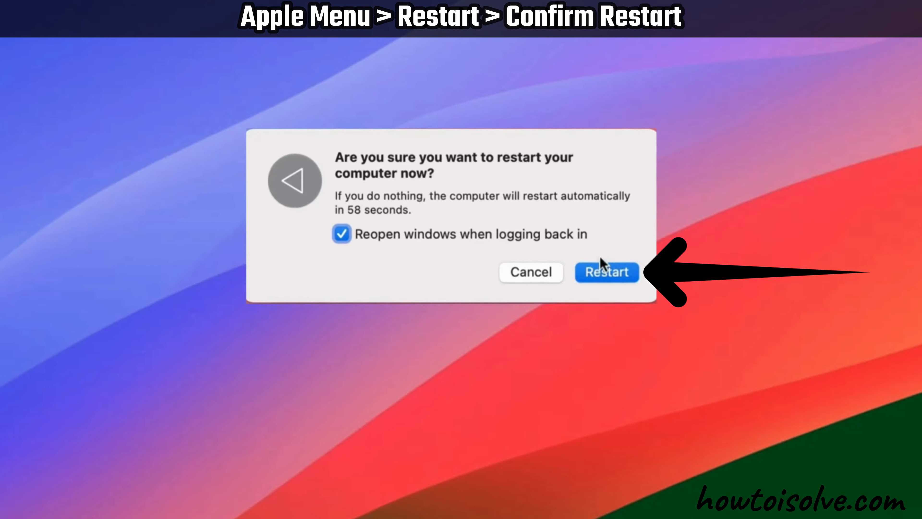
{"action": "left_click", "coordinate": [606, 271]}
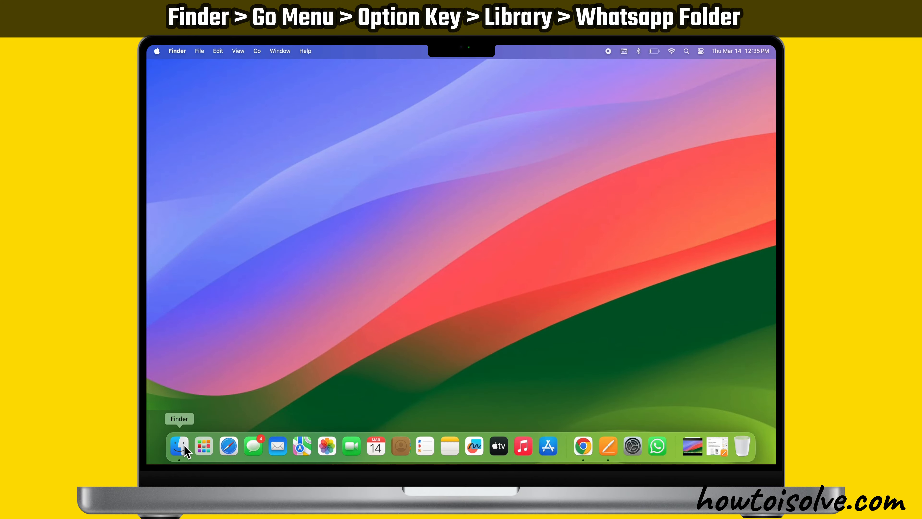
- Open the user Library's WhatsApp folder in Finder and search for net.whatsapp.whatsapp.plist
{"action": "left_click", "coordinate": [179, 446]}
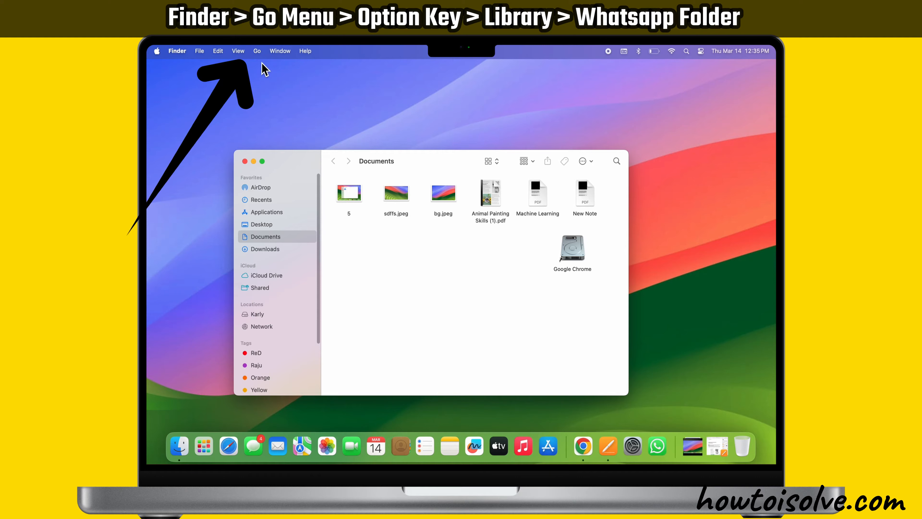
{"action": "left_click", "coordinate": [257, 50]}
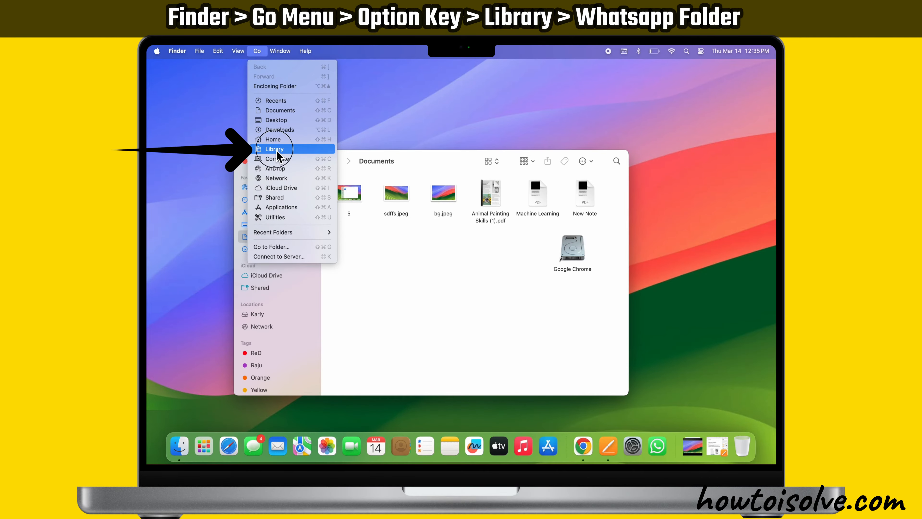
{"action": "left_click", "coordinate": [275, 149]}
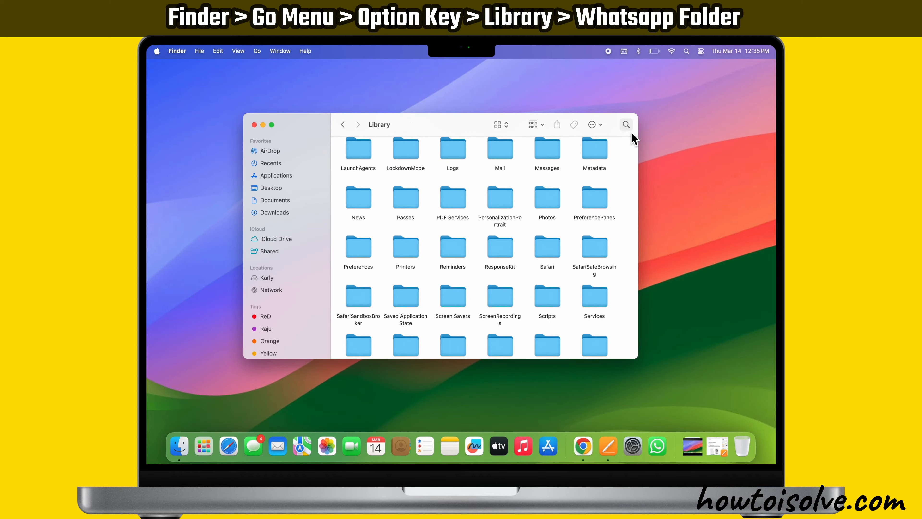
{"action": "type", "text": "whatsapp"}
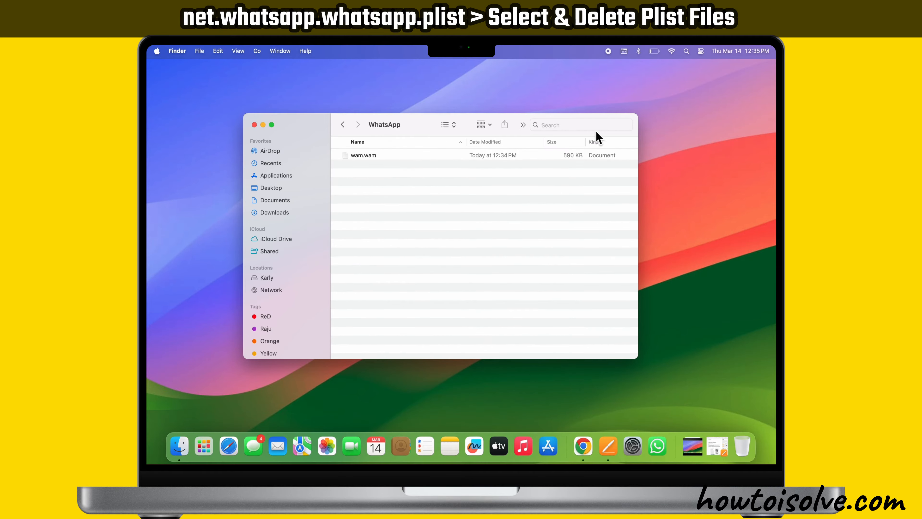
{"action": "type", "text": "net.whatsapp.whatsapp.plist"}
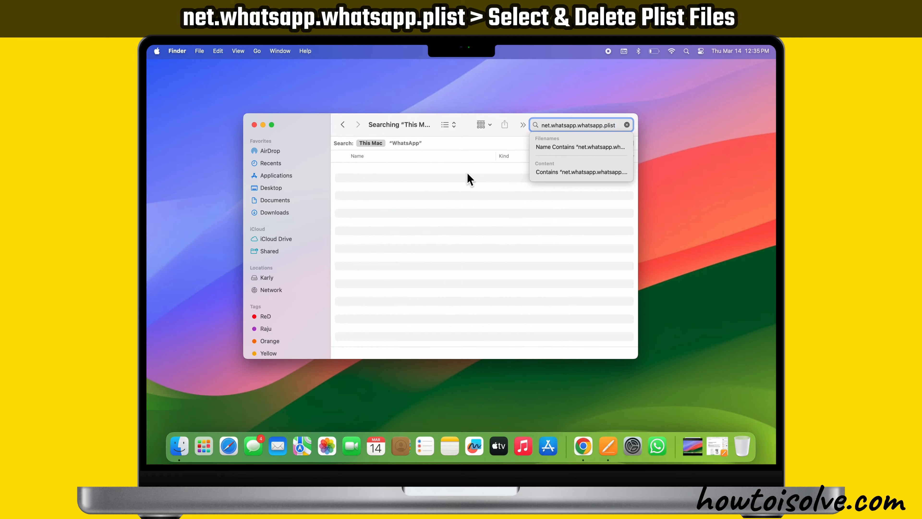
{"action": "mouse_move", "coordinate": [464, 236]}
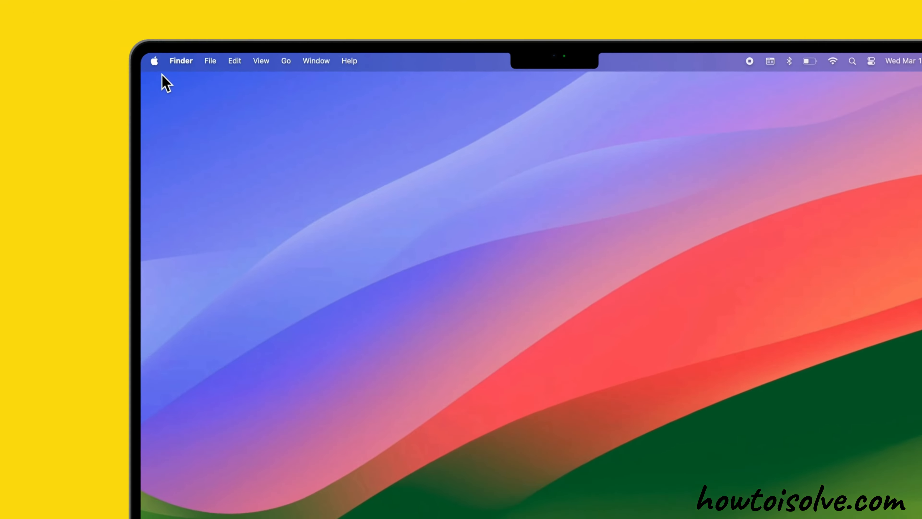
- Start the macOS software update in System Settings, authorised with the account password
{"action": "left_click", "coordinate": [154, 61]}
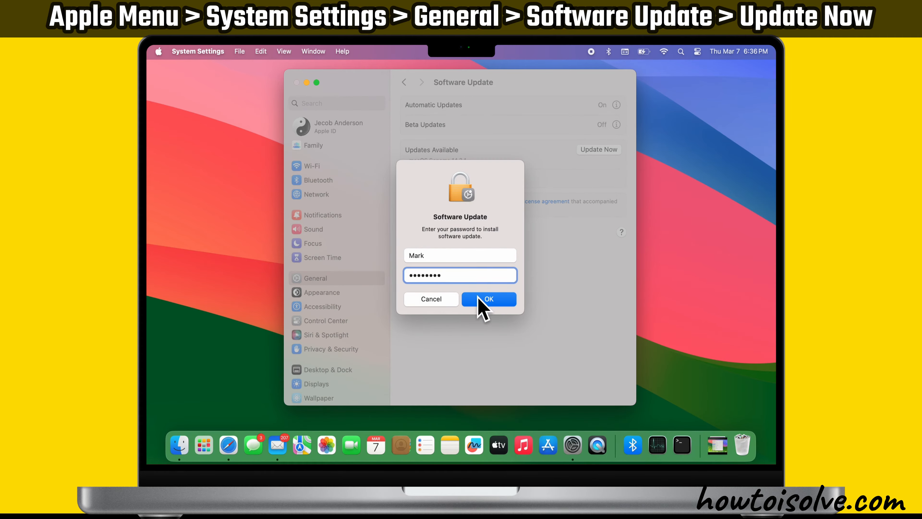
{"action": "left_click", "coordinate": [489, 299]}
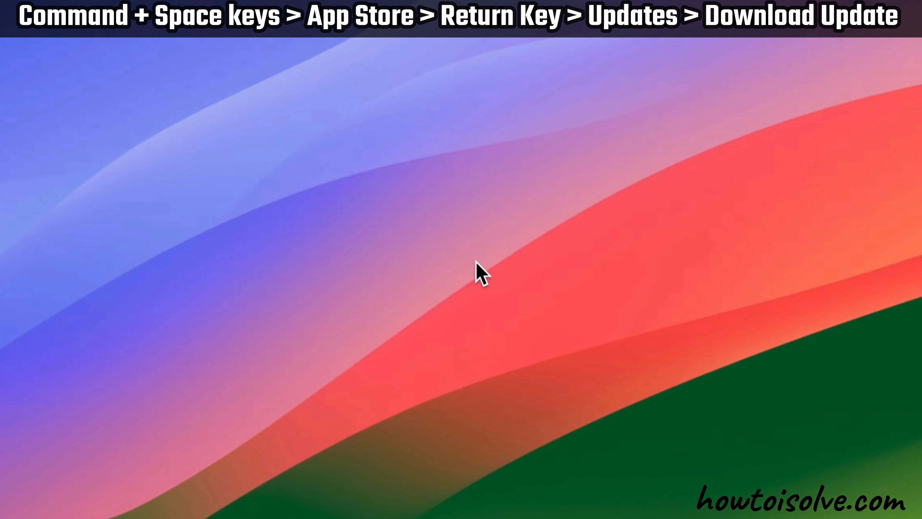
- Search Spotlight for 'app' so App Store appears as the top result
{"action": "key", "text": "cmd+space"}
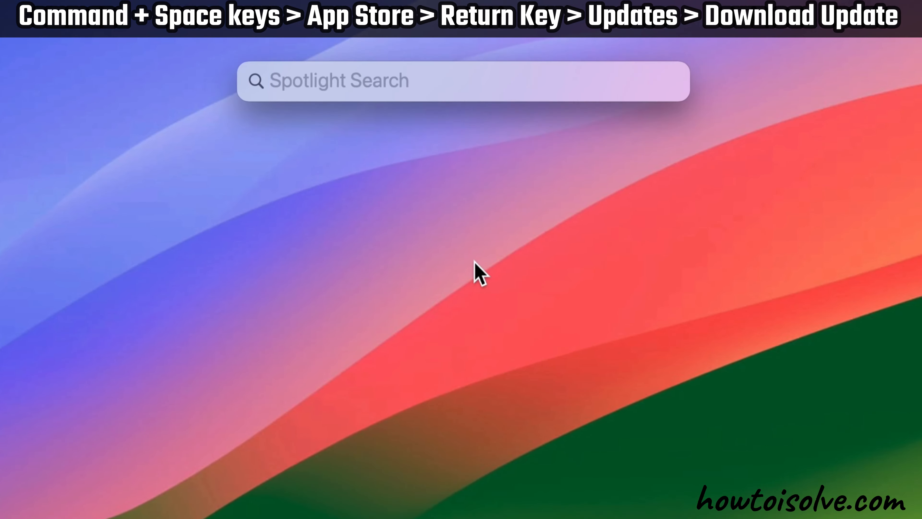
{"action": "left_click", "coordinate": [149, 277]}
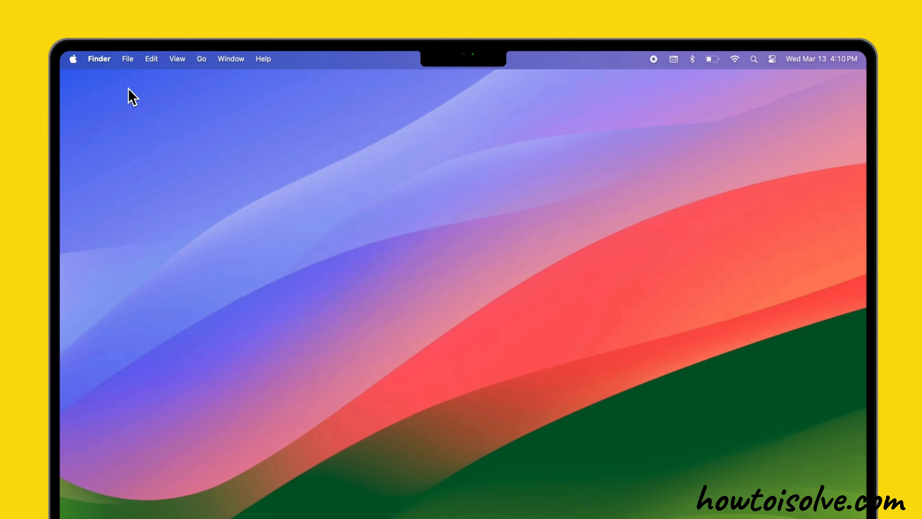
{"action": "type", "text": "app"}
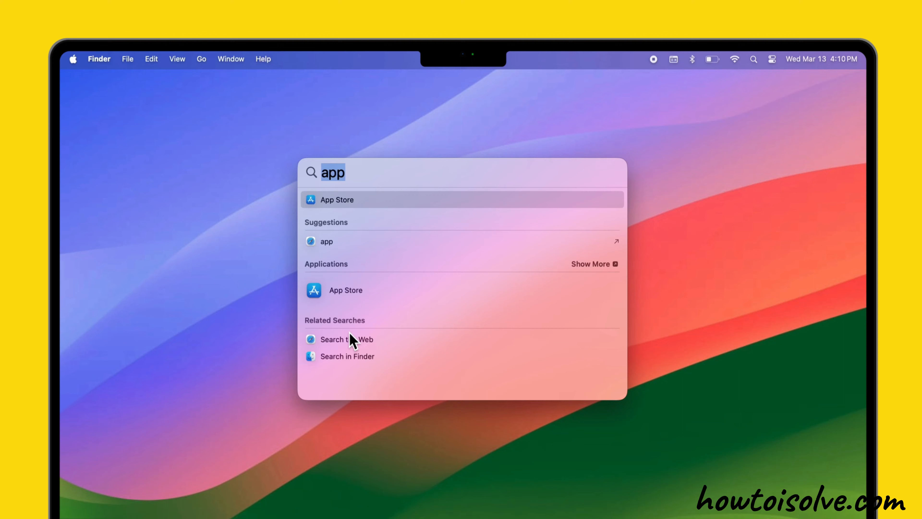
- Launch WhatsApp, run Check For Updates and dismiss the up-to-date notice
{"action": "type", "text": "whatsApp"}
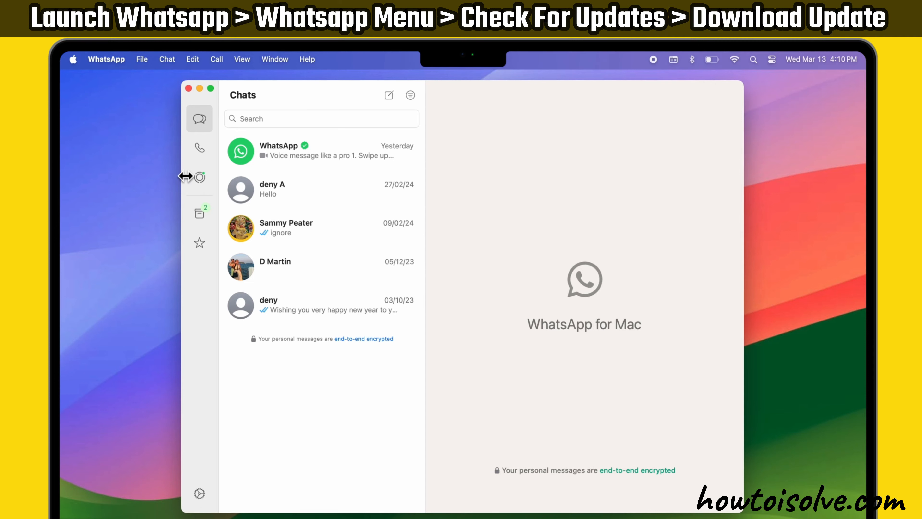
{"action": "left_click", "coordinate": [107, 59]}
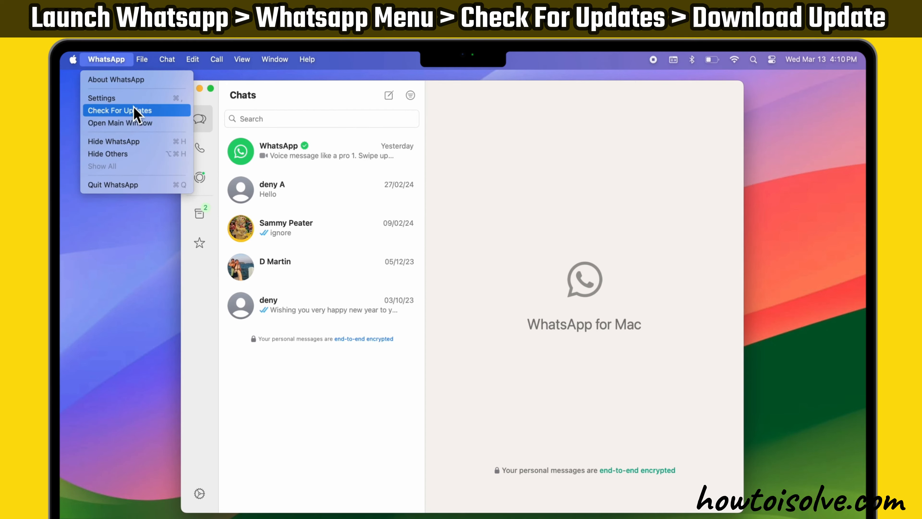
{"action": "left_click", "coordinate": [119, 110]}
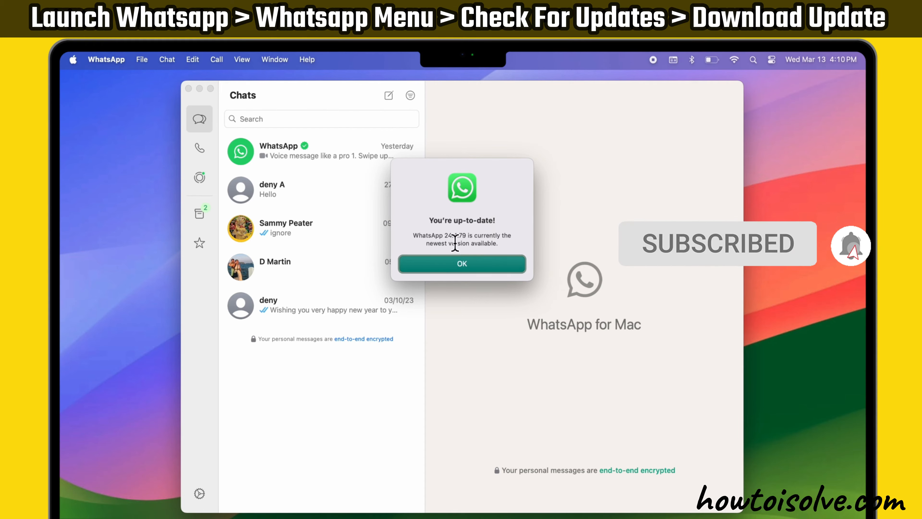
{"action": "left_click", "coordinate": [461, 264]}
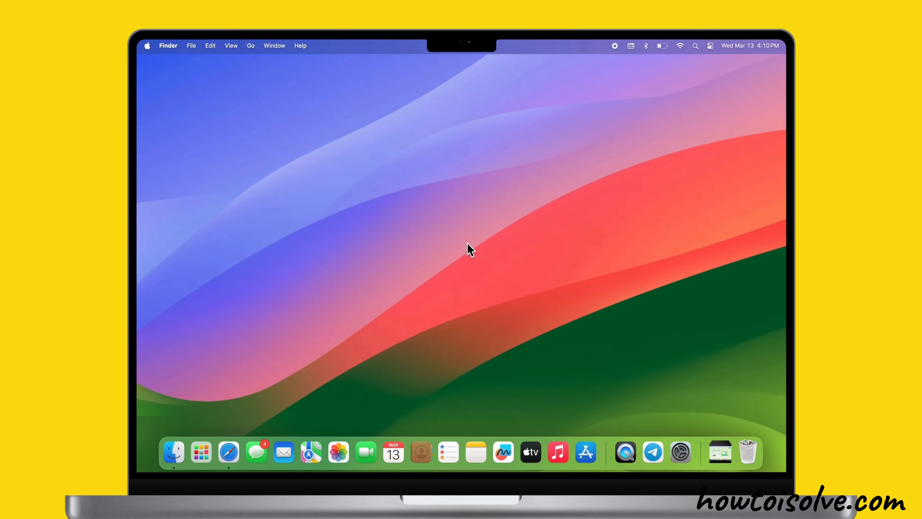
- Open Launchpad from Spotlight and filter its apps with 'wha' to show WhatsApp
{"action": "type", "text": "lau"}
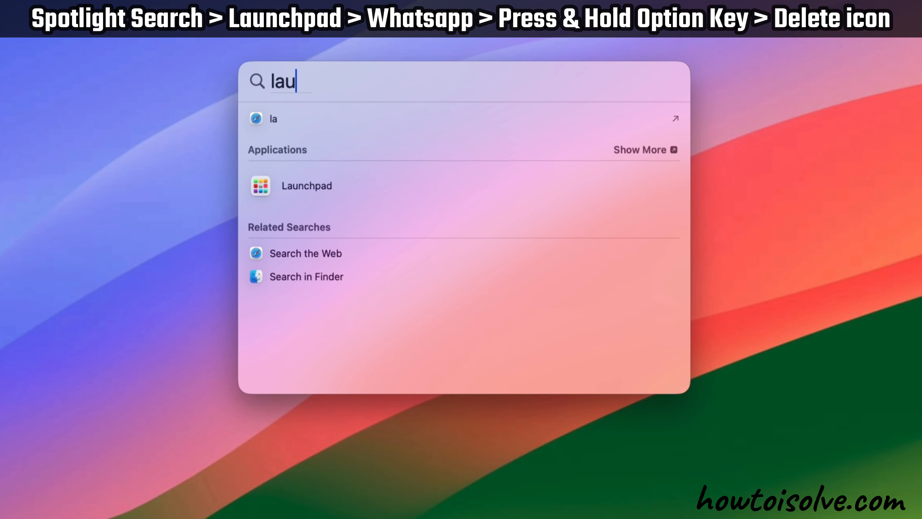
{"action": "type", "text": "nchpa"}
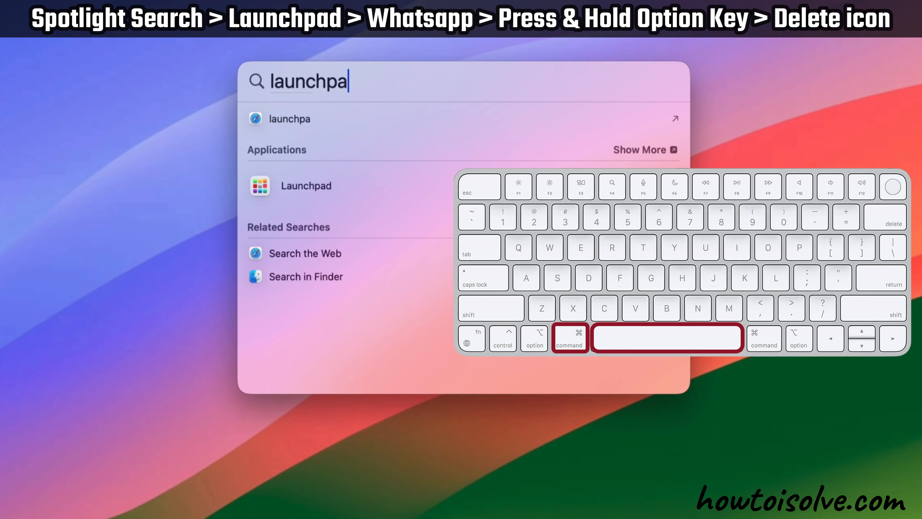
{"action": "type", "text": "d"}
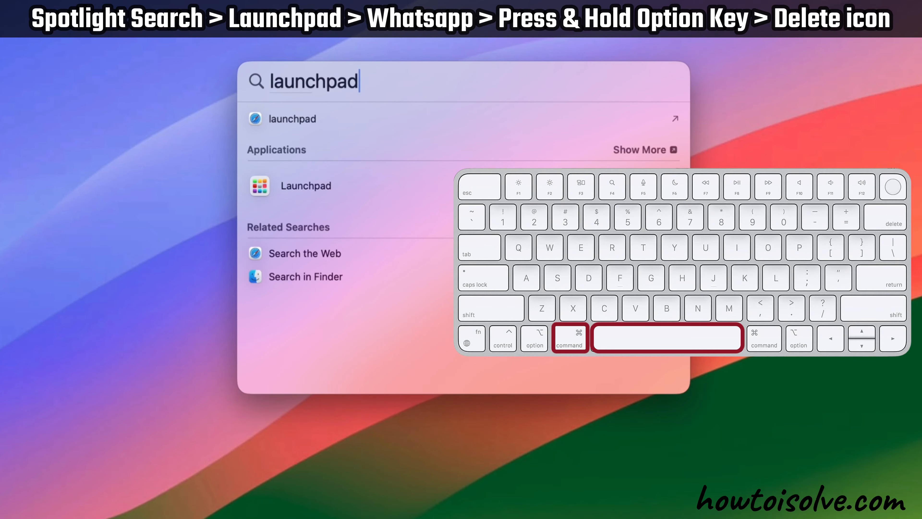
{"action": "left_click", "coordinate": [305, 186]}
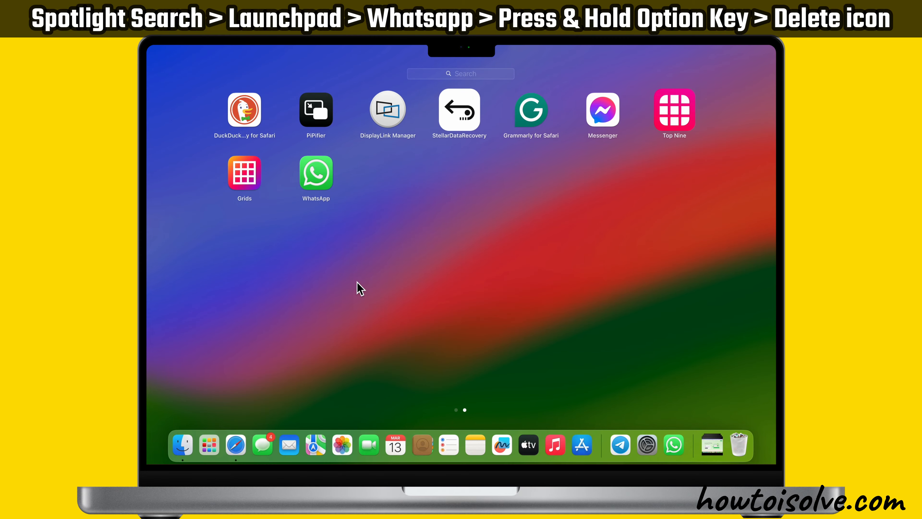
{"action": "mouse_move", "coordinate": [447, 92]}
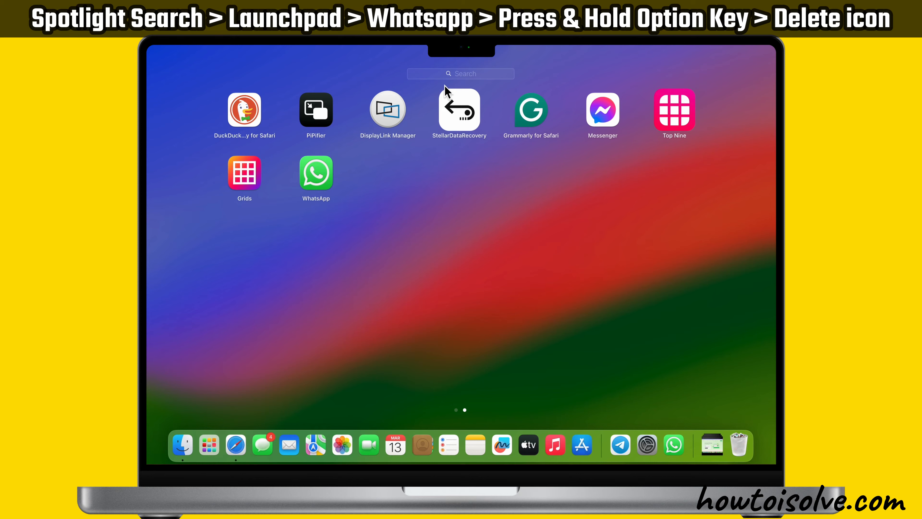
{"action": "type", "text": "wha"}
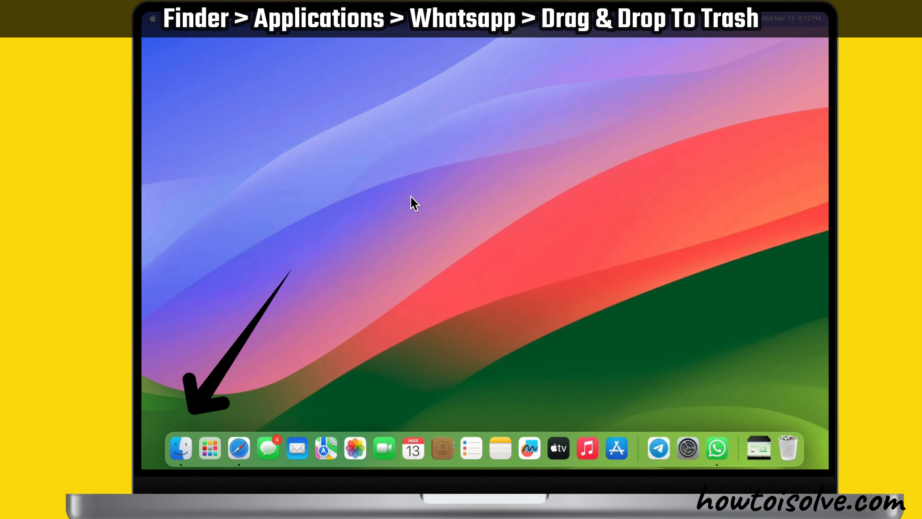
- Open Finder's Applications folder and scroll to the WhatsApp app
{"action": "left_click", "coordinate": [181, 448]}
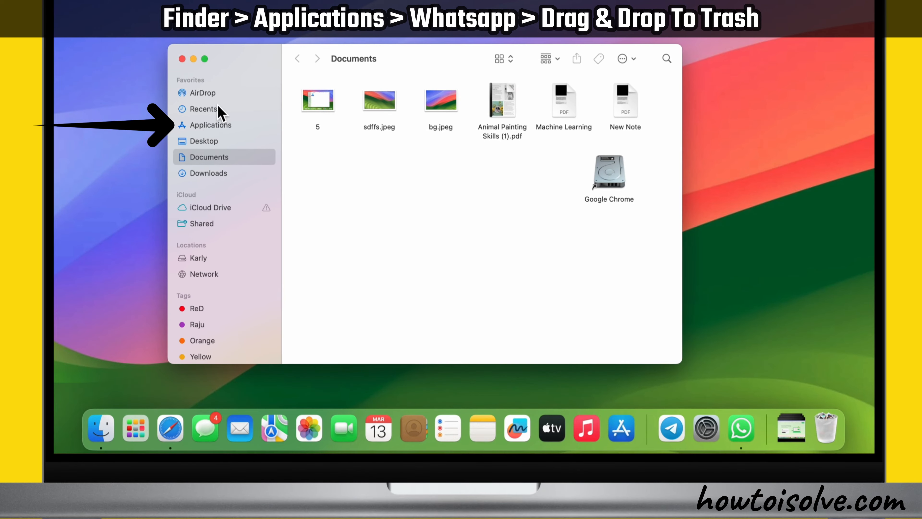
{"action": "left_click", "coordinate": [209, 124]}
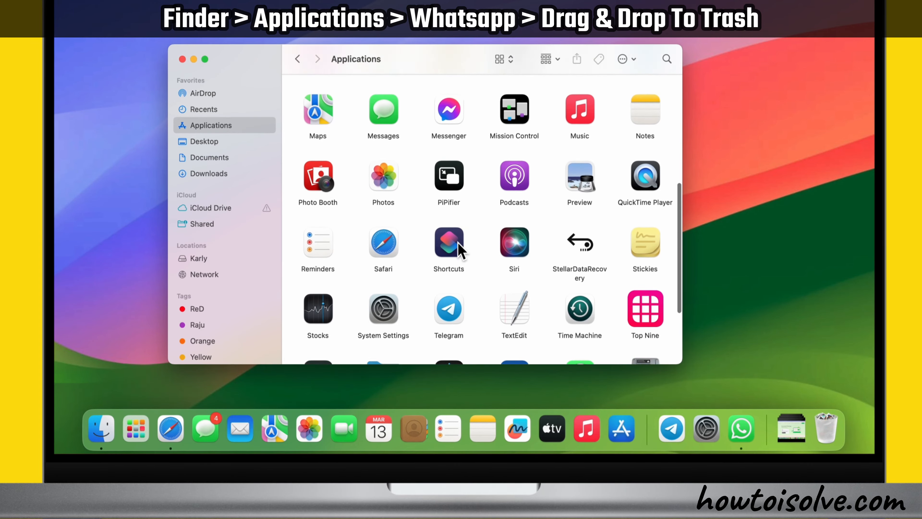
{"action": "scroll", "scroll_direction": "down", "scroll_amount": 3}
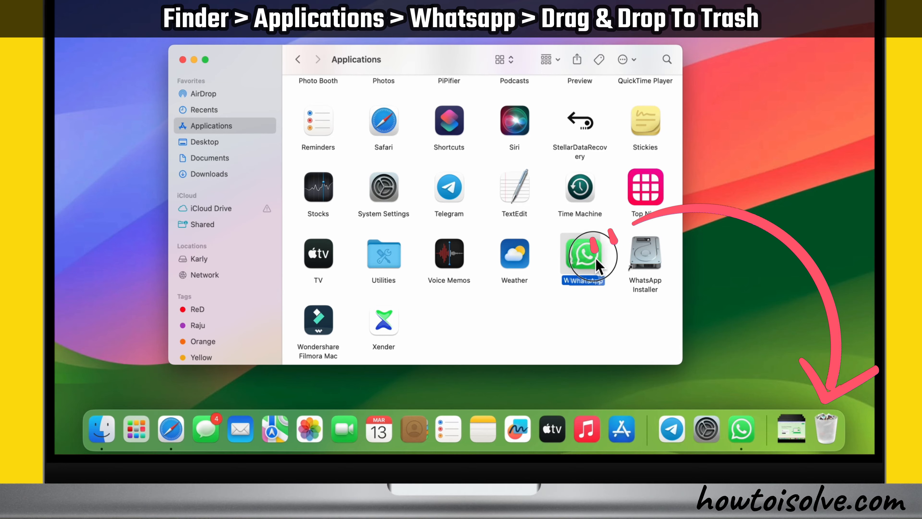
- Drag WhatsApp onto the Trash and accept the alert that it can't be trashed while open
{"action": "left_click_drag", "start_coordinate": [588, 256], "coordinate": [823, 406]}
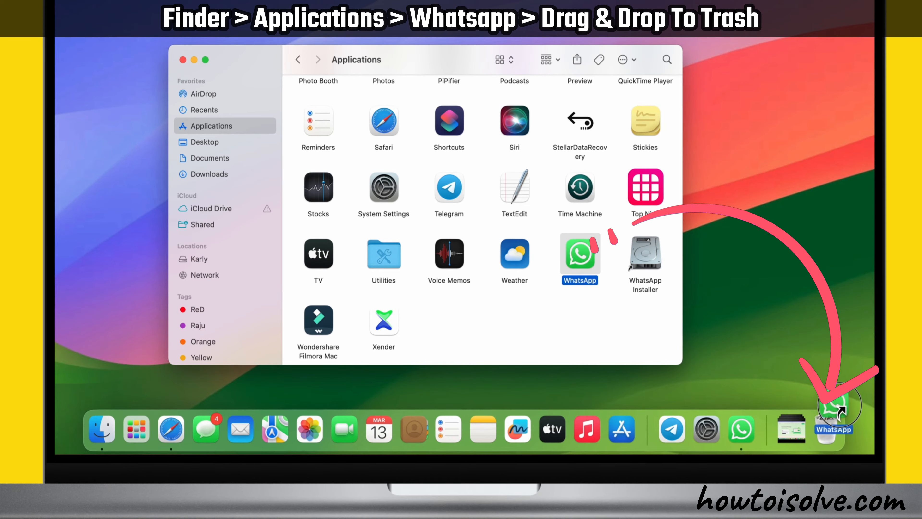
{"action": "left_click_drag", "start_coordinate": [841, 403], "coordinate": [833, 421]}
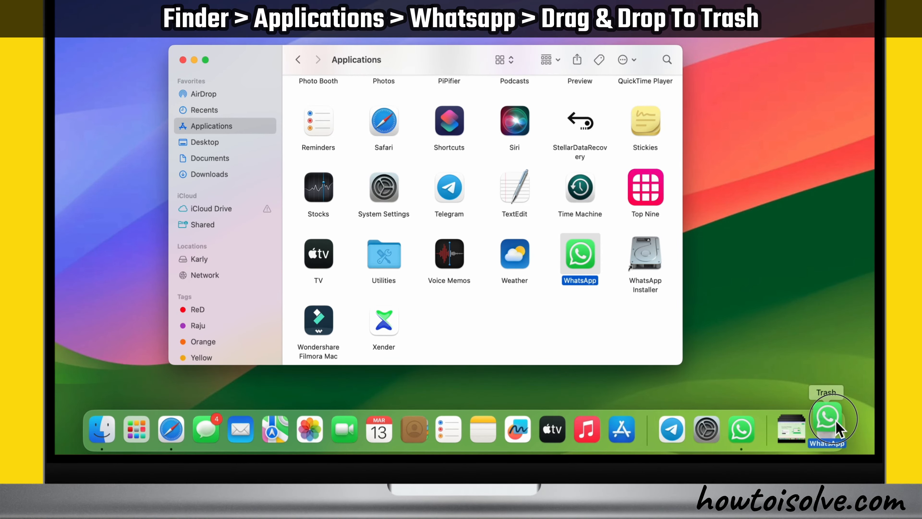
{"action": "left_click_drag", "start_coordinate": [579, 253], "coordinate": [826, 421]}
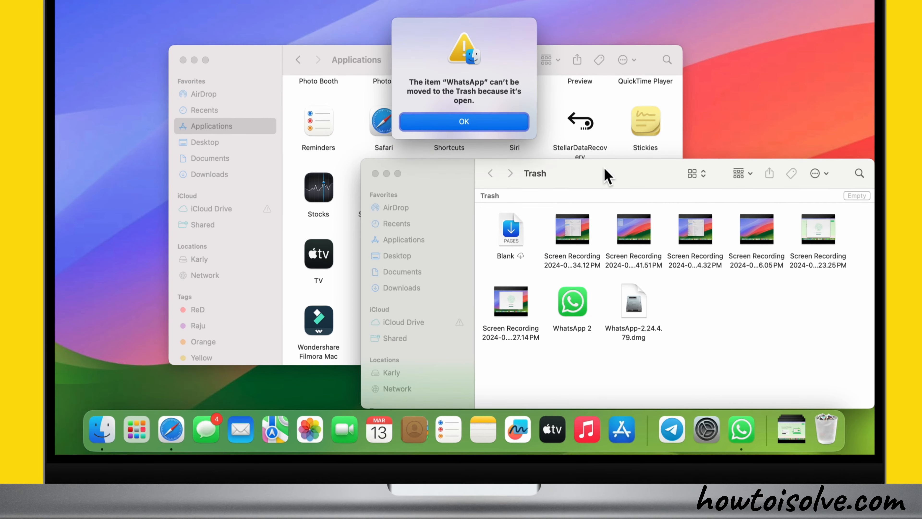
{"action": "left_click", "coordinate": [464, 121]}
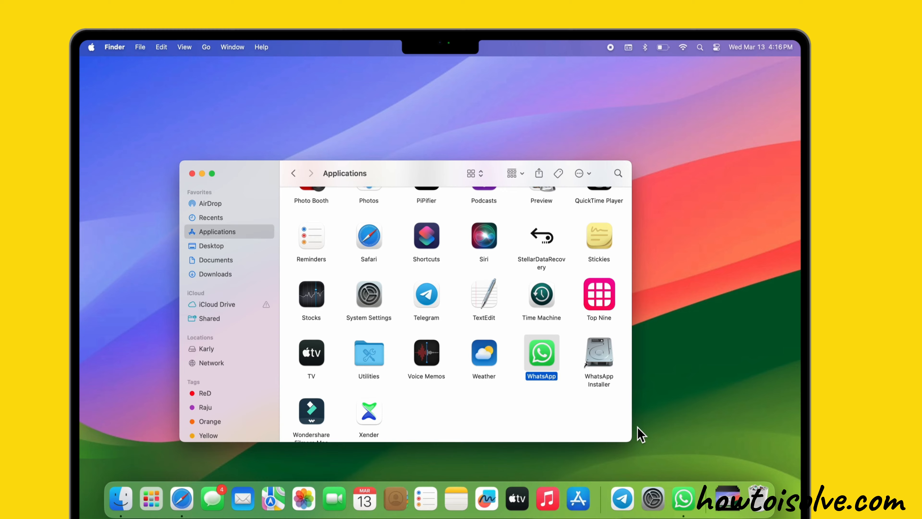
{"action": "double_click", "coordinate": [540, 353]}
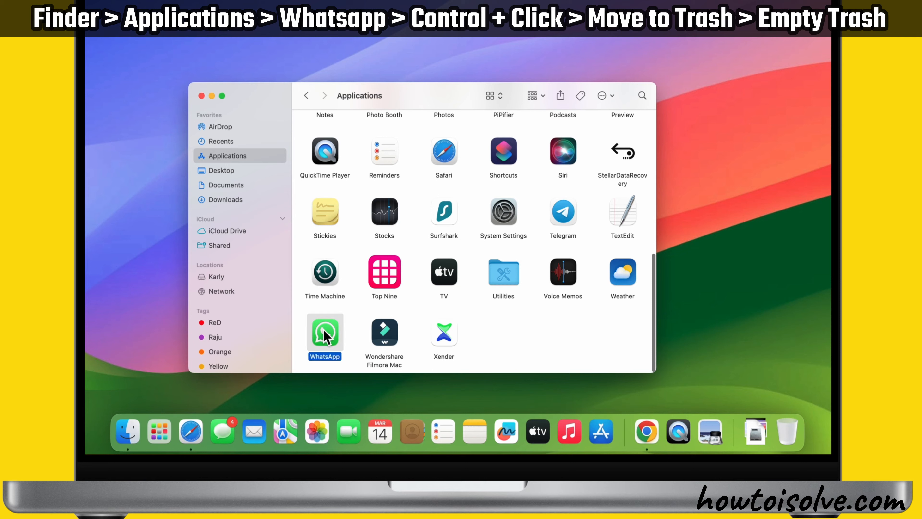
- Move WhatsApp to the Trash from its context menu, authorised with the administrator password
{"action": "left_click", "coordinate": [325, 333]}
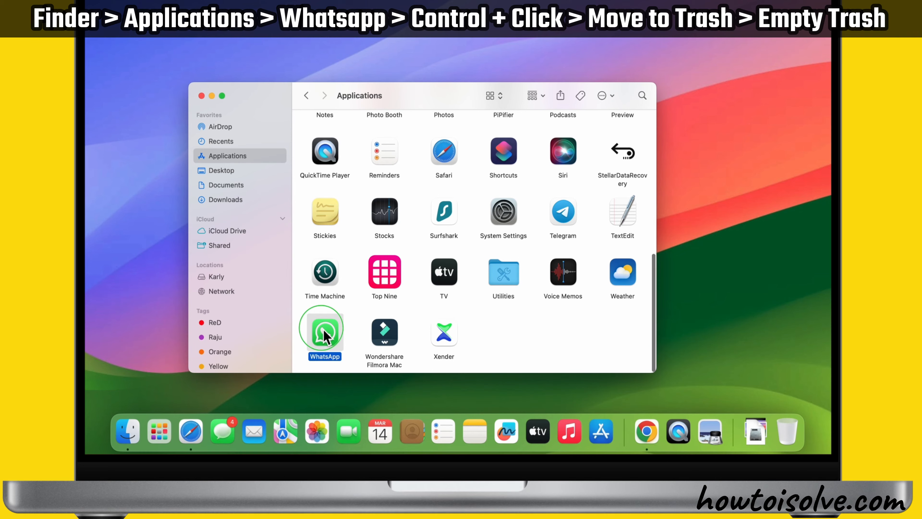
{"action": "right_click", "coordinate": [325, 330]}
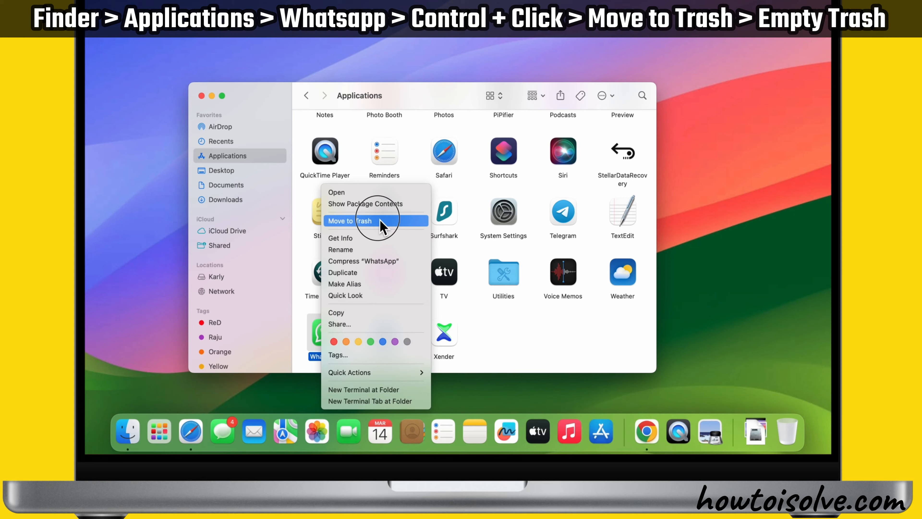
{"action": "left_click", "coordinate": [350, 221]}
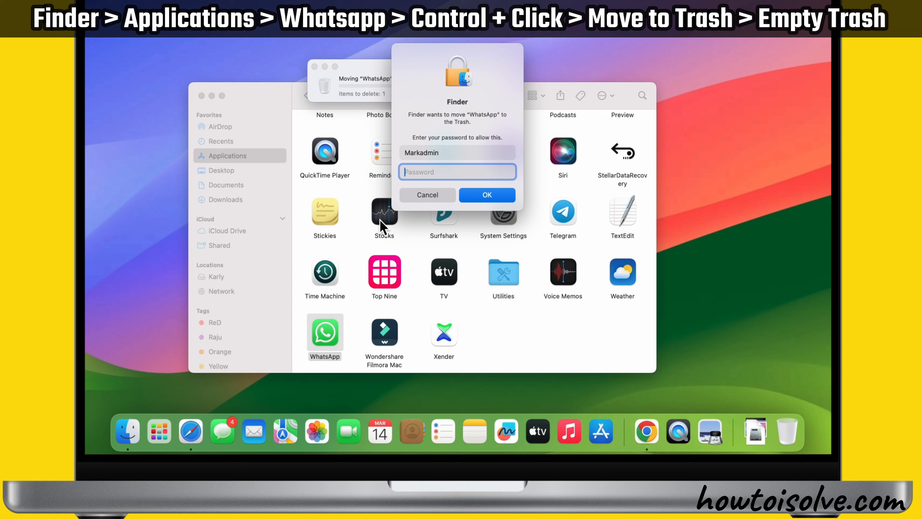
{"action": "type", "text": "•"}
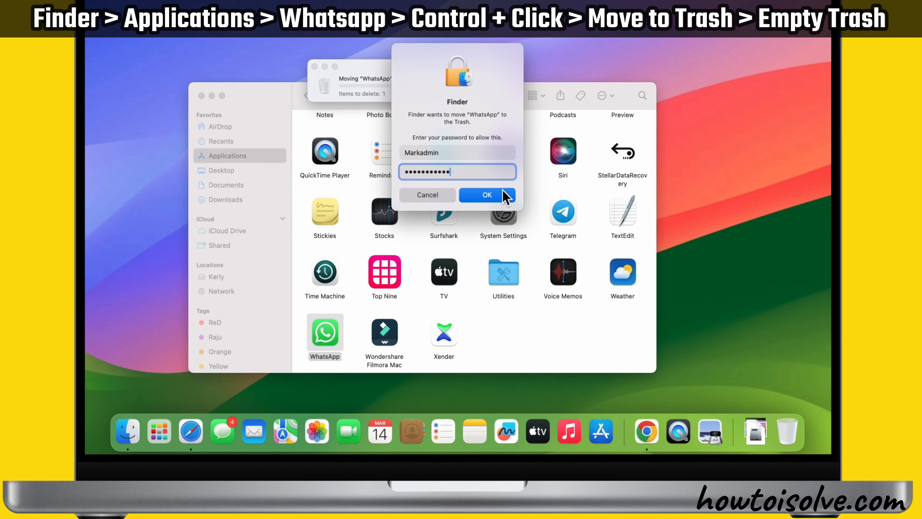
{"action": "left_click", "coordinate": [485, 195]}
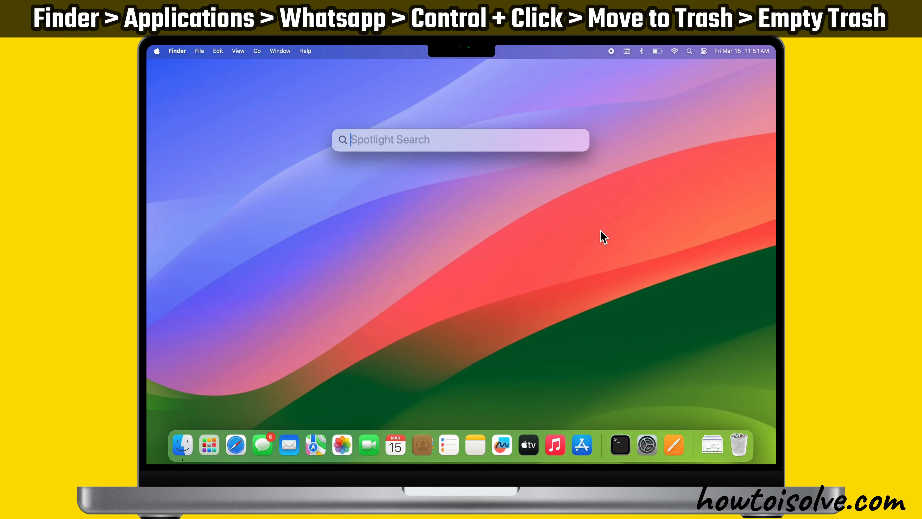
- Search the App Store for WhatsApp Messenger and reinstall it until its page offers Open
{"action": "key", "text": "Escape"}
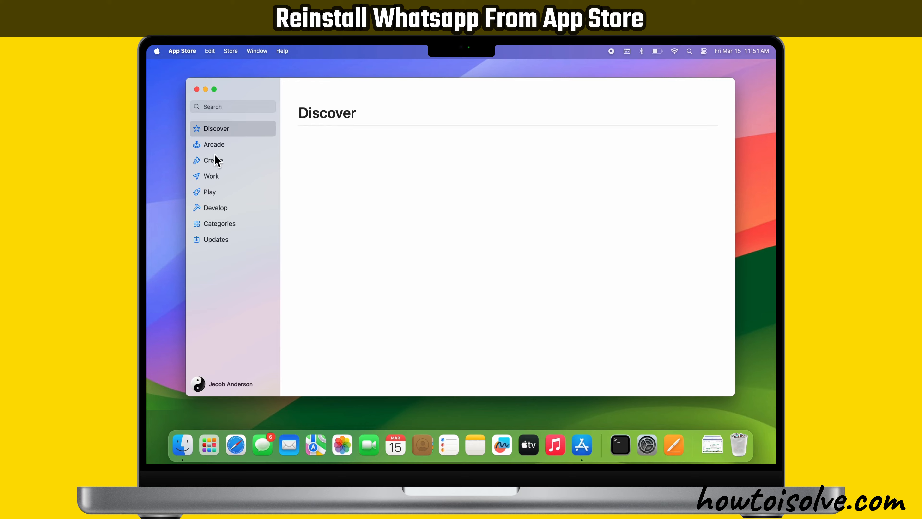
{"action": "type", "text": "whatsapp"}
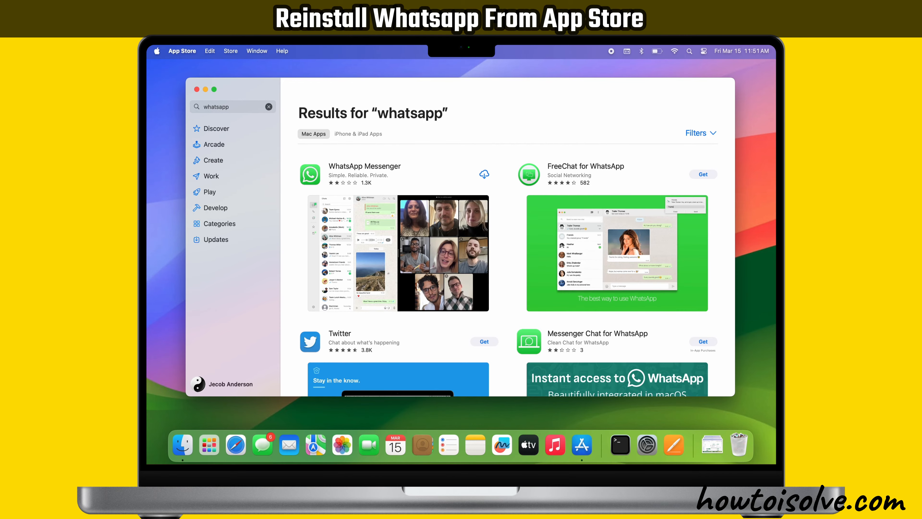
{"action": "left_click", "coordinate": [364, 171]}
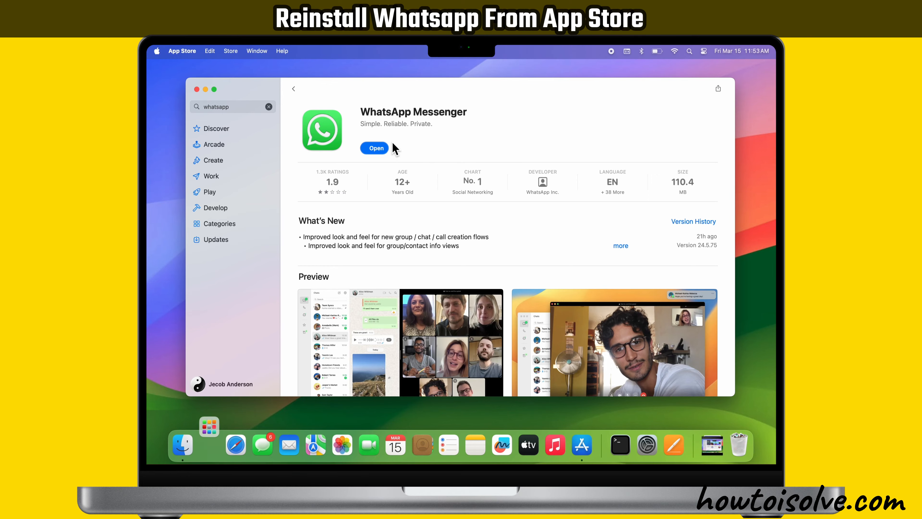
{"action": "key", "text": "cmd+space"}
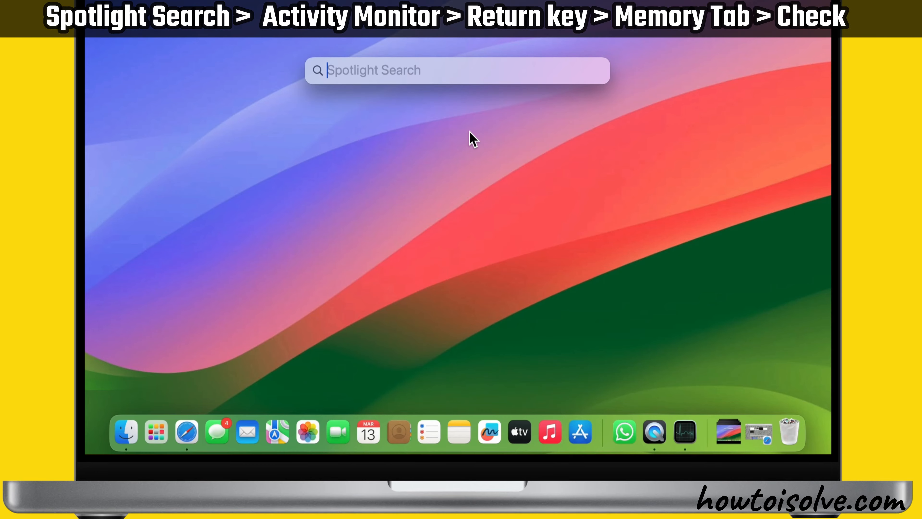
- Launch Activity Monitor from Spotlight, read Memory Used against 8 GB, then return to Safari
{"action": "type", "text": "activity Monitor"}
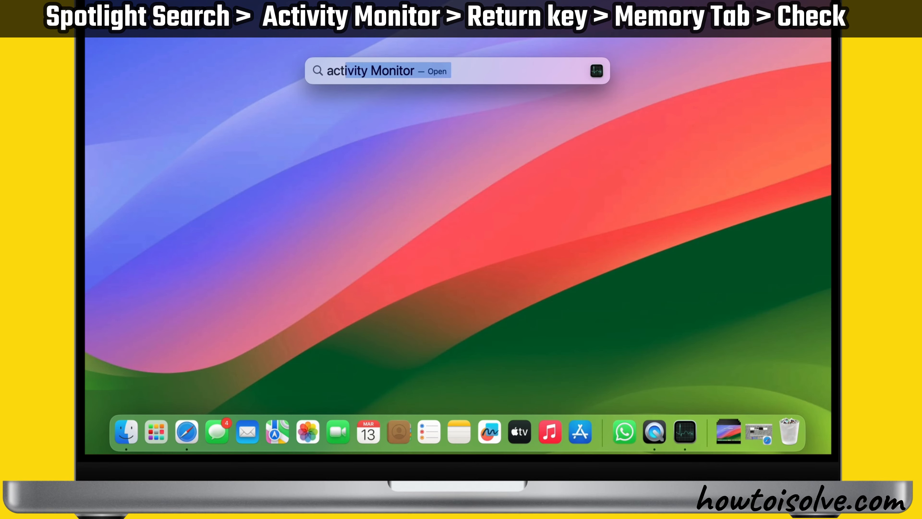
{"action": "key", "text": "Return"}
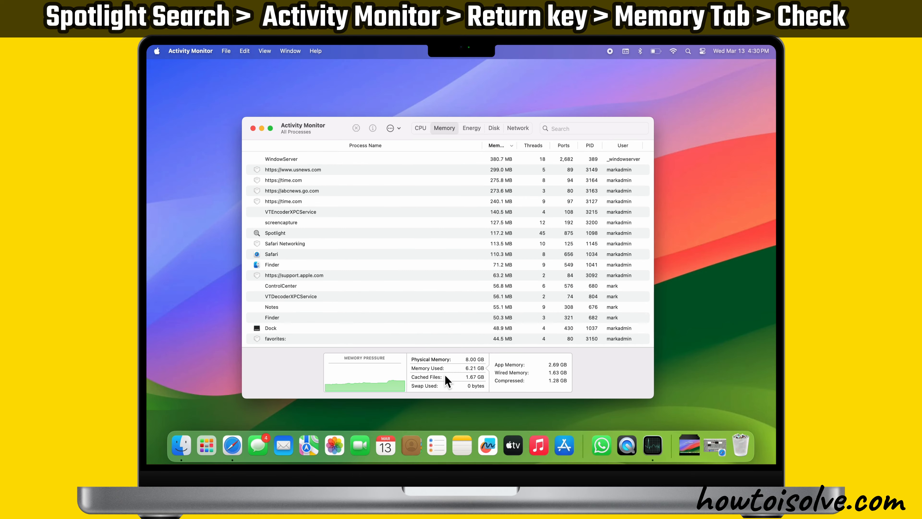
{"action": "left_click", "coordinate": [323, 445]}
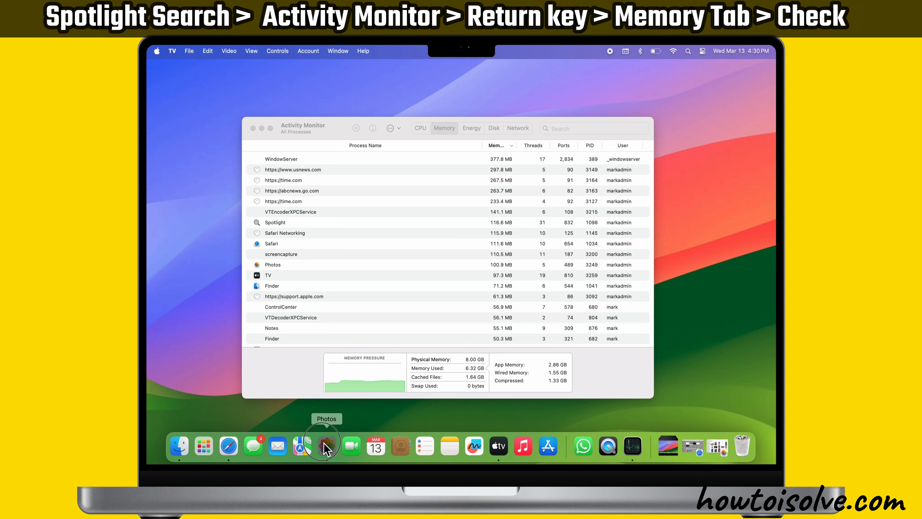
{"action": "right_click", "coordinate": [511, 445]}
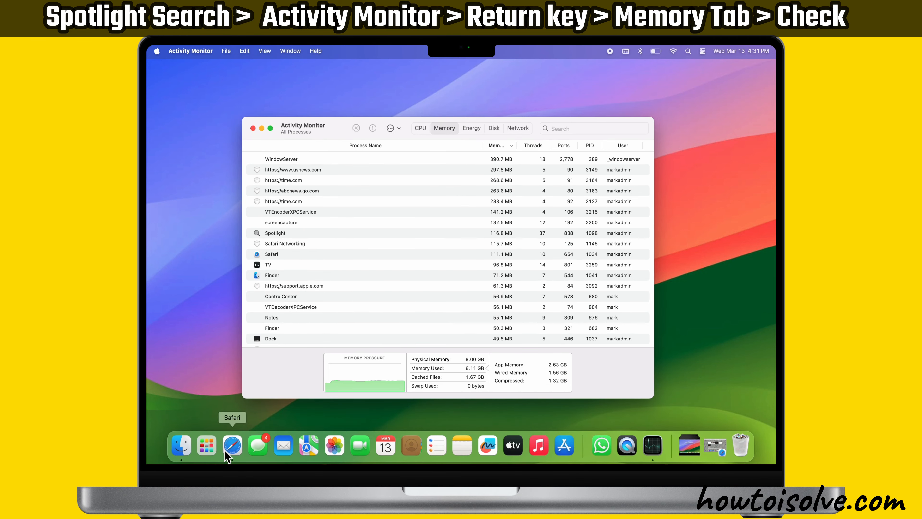
{"action": "left_click", "coordinate": [231, 446]}
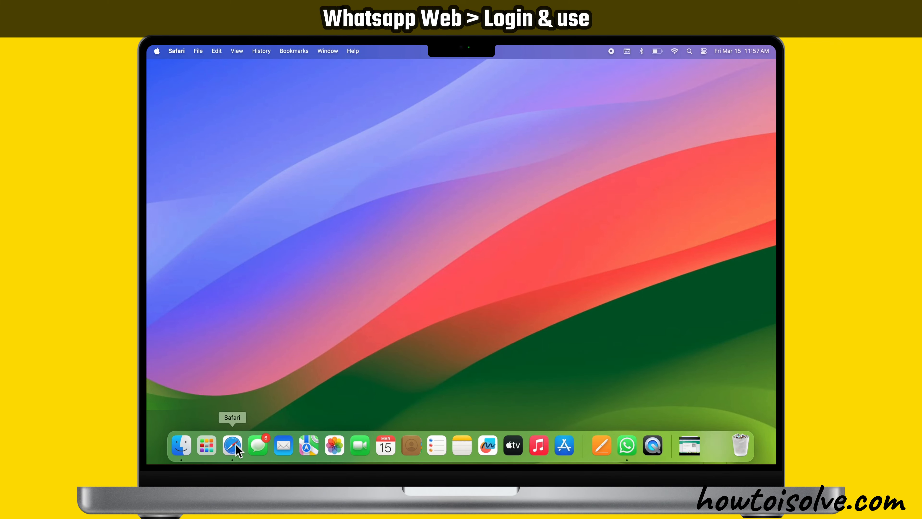
{"action": "left_click", "coordinate": [232, 445]}
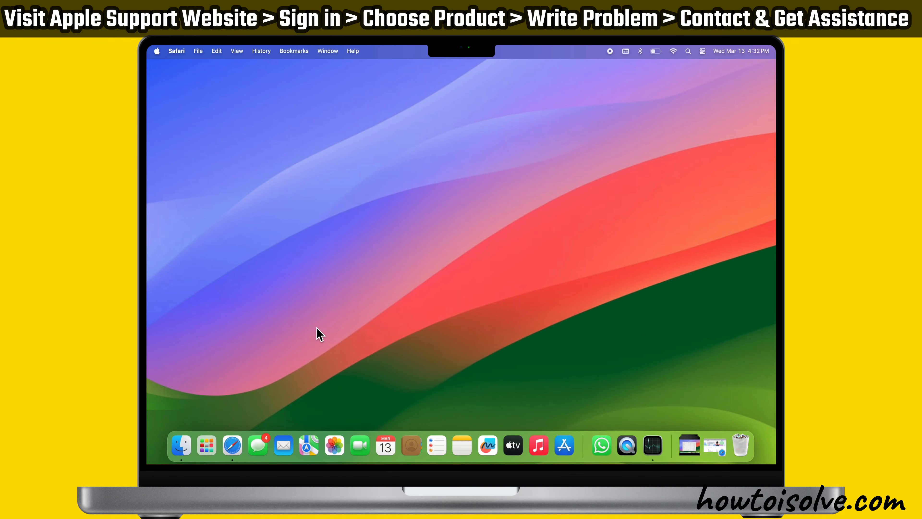
- On Apple's Get Support page, choose Mac as the product needing support
{"action": "left_click", "coordinate": [231, 445]}
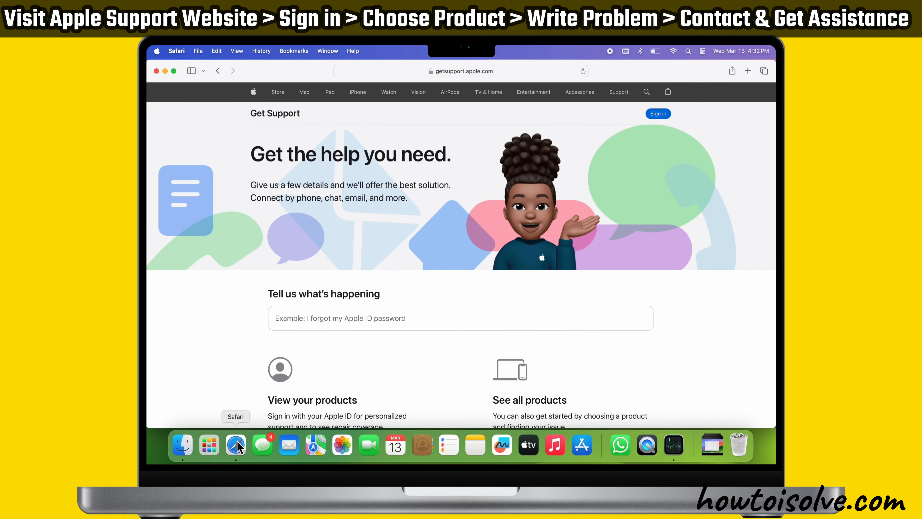
{"action": "mouse_move", "coordinate": [465, 302]}
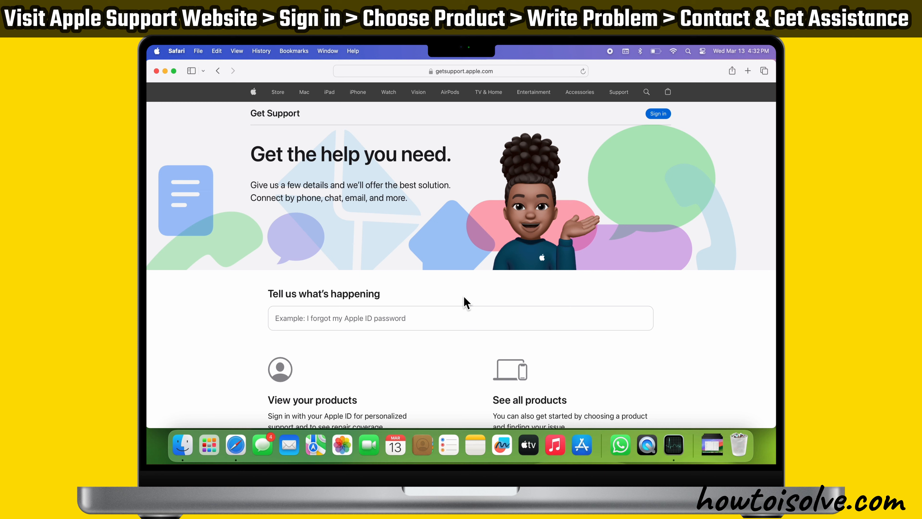
{"action": "scroll", "scroll_direction": "down", "scroll_amount": 3}
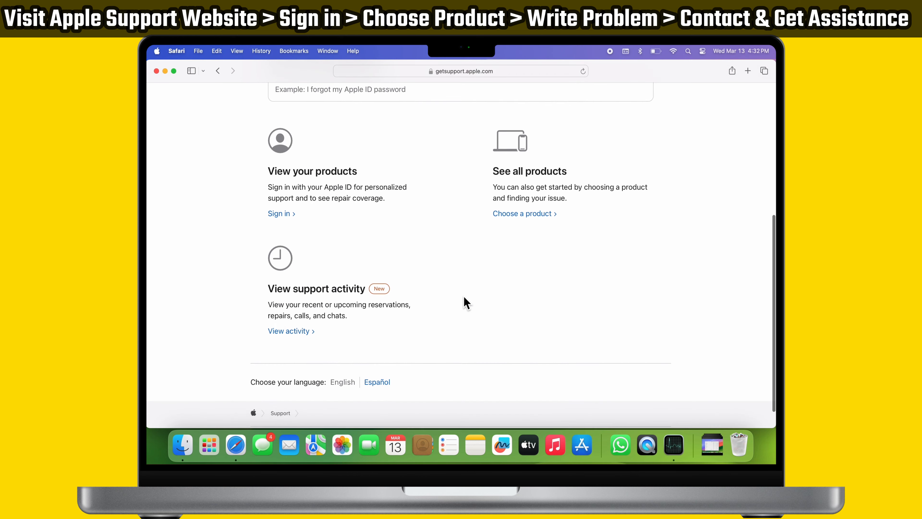
{"action": "scroll", "scroll_direction": "up", "scroll_amount": 3}
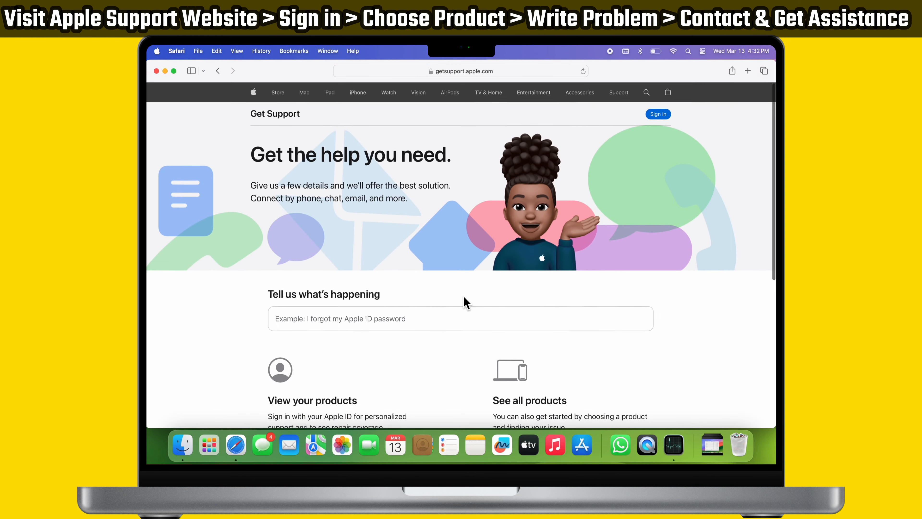
{"action": "scroll", "scroll_direction": "down", "scroll_amount": 3}
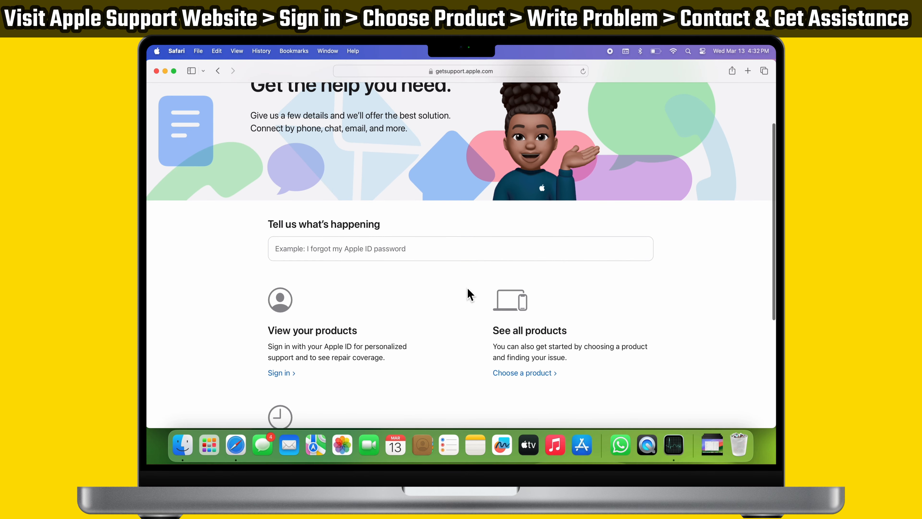
{"action": "left_click", "coordinate": [522, 372]}
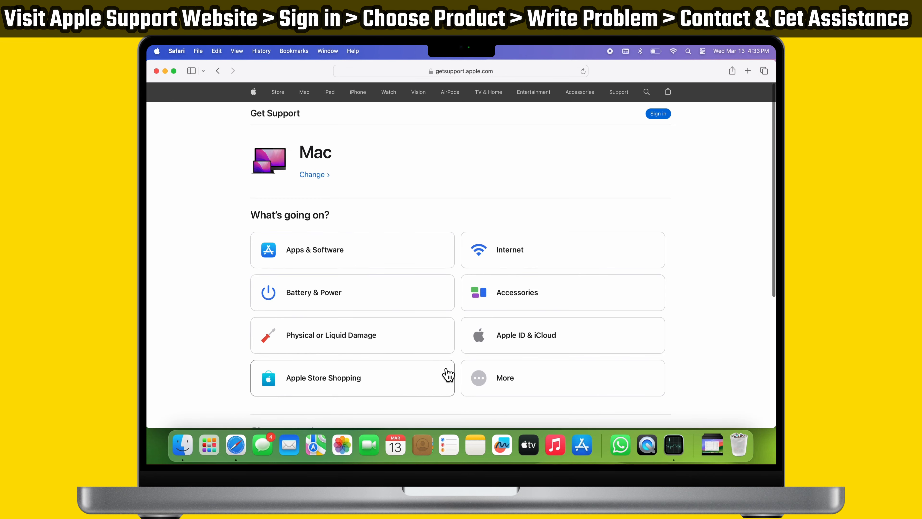
- Describe the issue as 'WhatsApp qu' and reach the Chat with Apple Support contact form
{"action": "scroll", "scroll_direction": "down", "scroll_amount": 3}
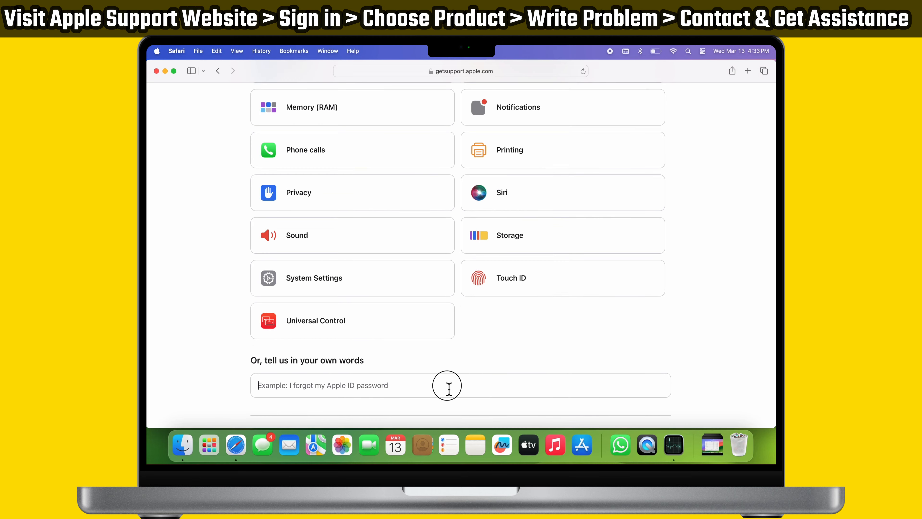
{"action": "type", "text": "WhatsApp qu"}
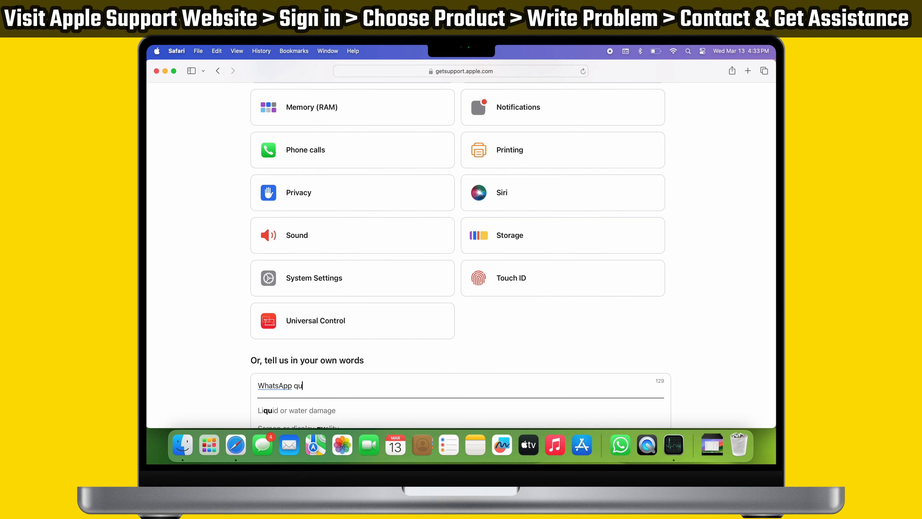
{"action": "scroll", "scroll_direction": "down", "scroll_amount": 3}
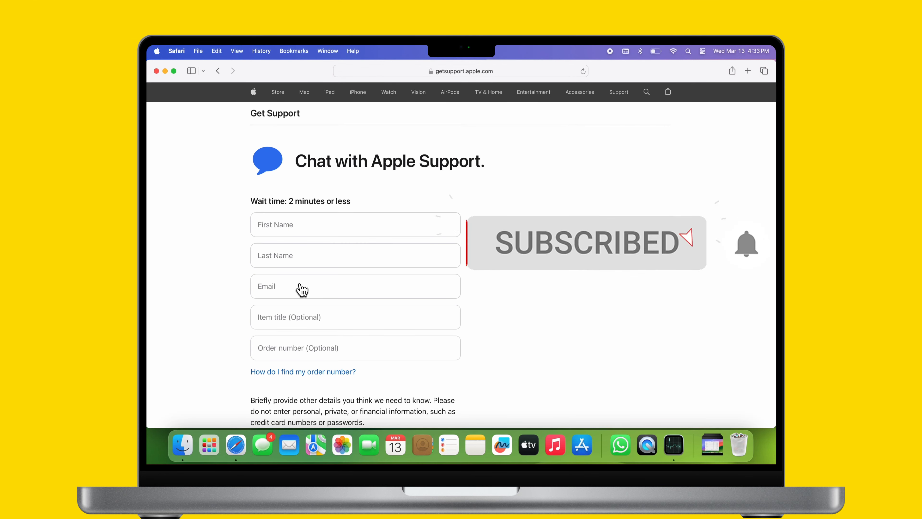
{"action": "scroll", "scroll_direction": "down", "scroll_amount": 3}
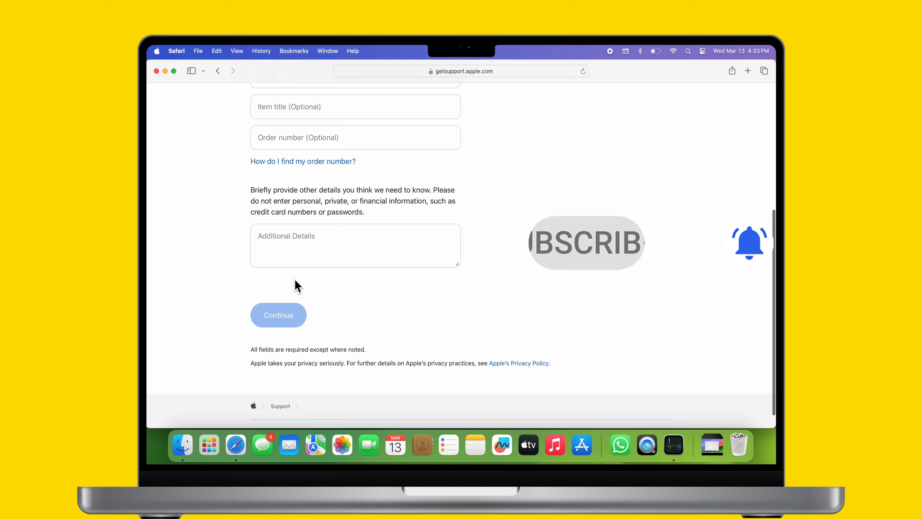